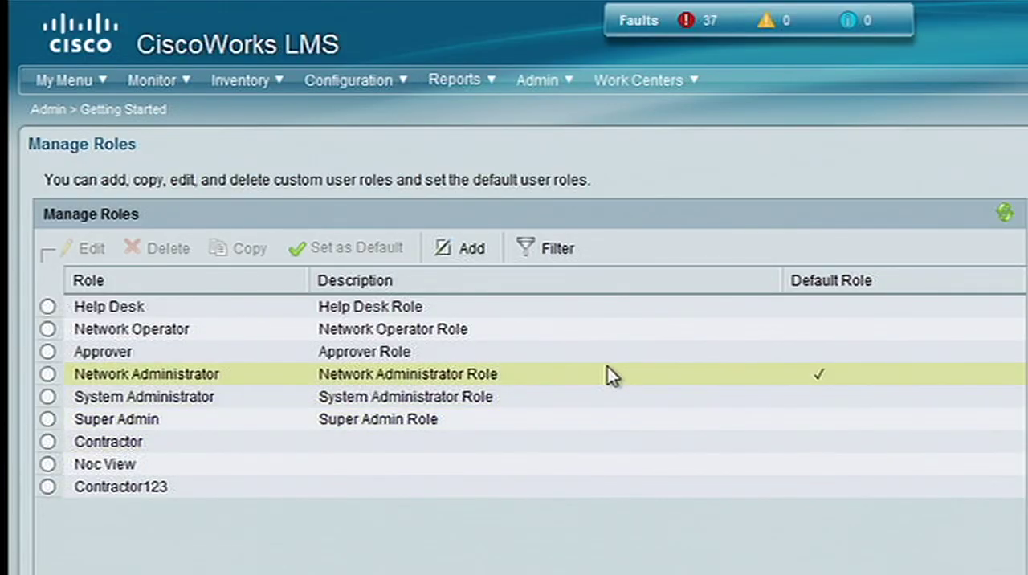
pyautogui.moveTo(613, 383)
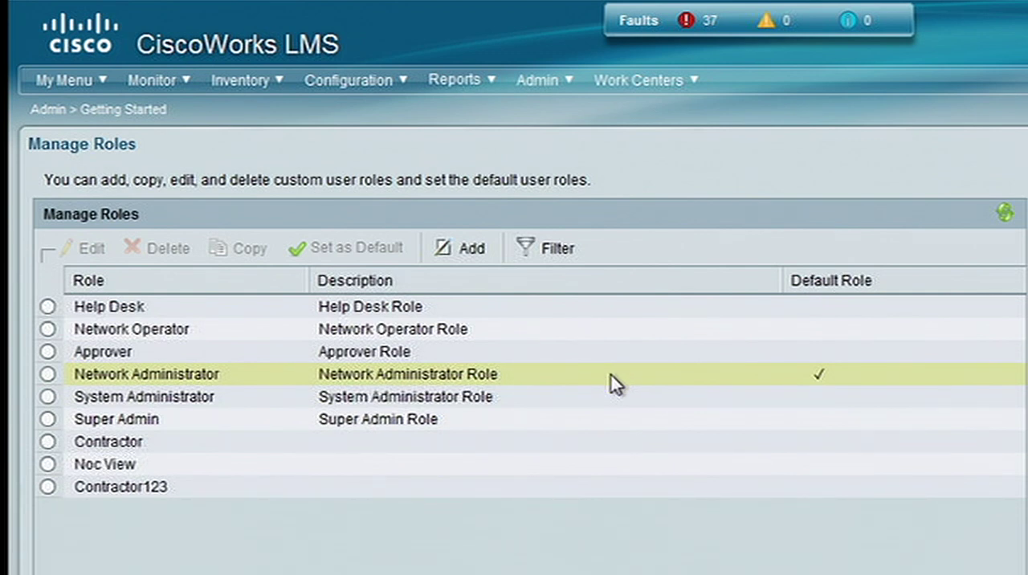